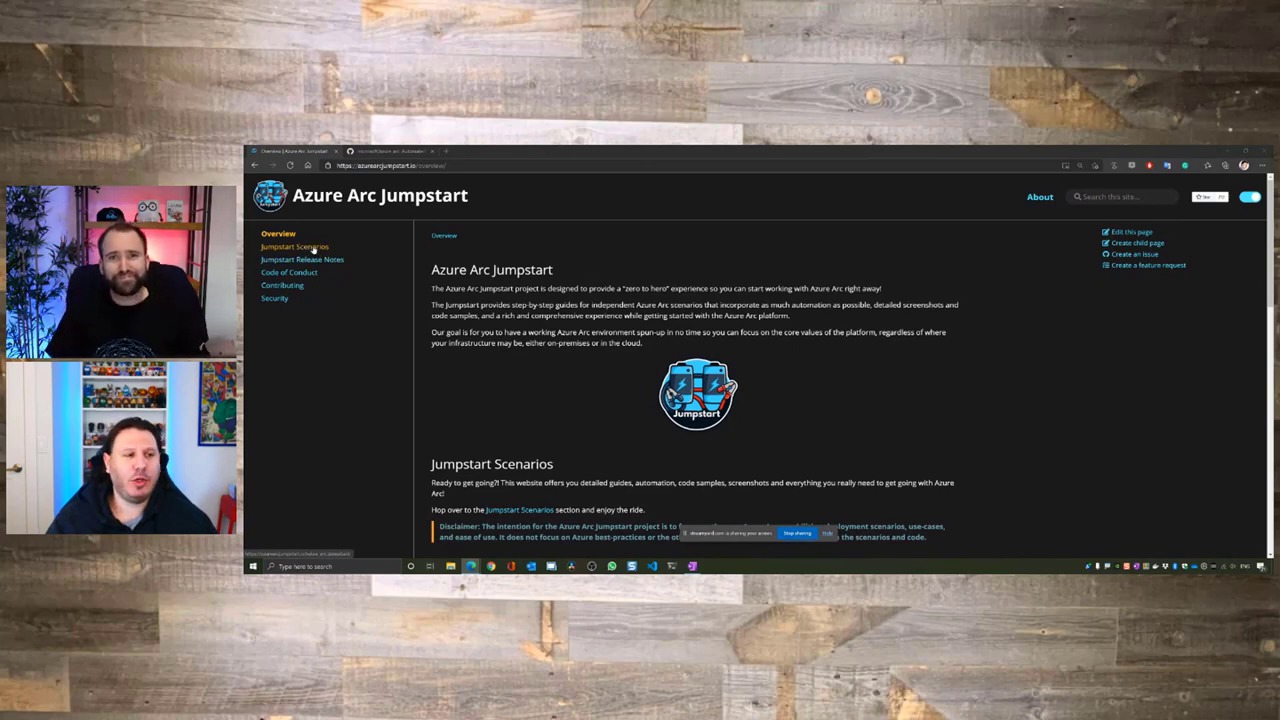
Open Jumpstart Scenarios from the sidebar to see the servers, SQL Server, Kubernetes and data services categories.
{"action": "left_click", "coordinate": [294, 246]}
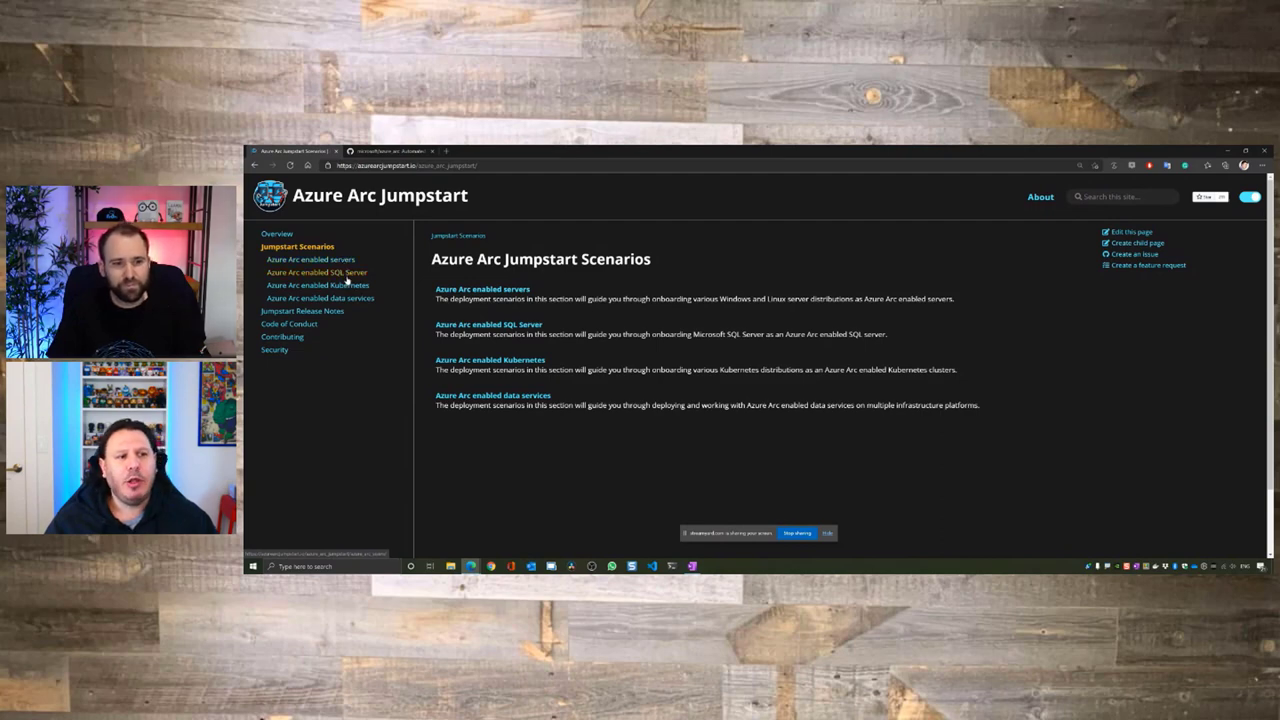
{"action": "mouse_move", "coordinate": [352, 298]}
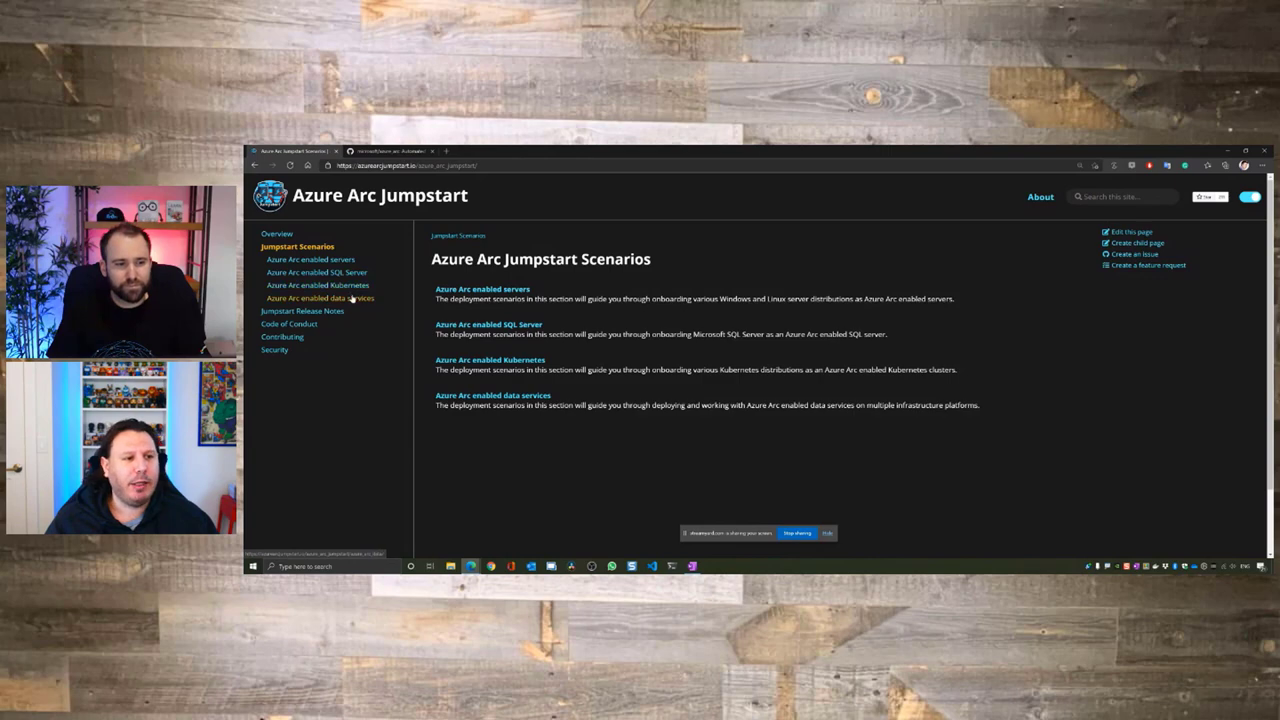
Go to Azure Arc enabled data services, then the Google Kubernetes Engine page with its Terraform plans.
{"action": "left_click", "coordinate": [320, 298]}
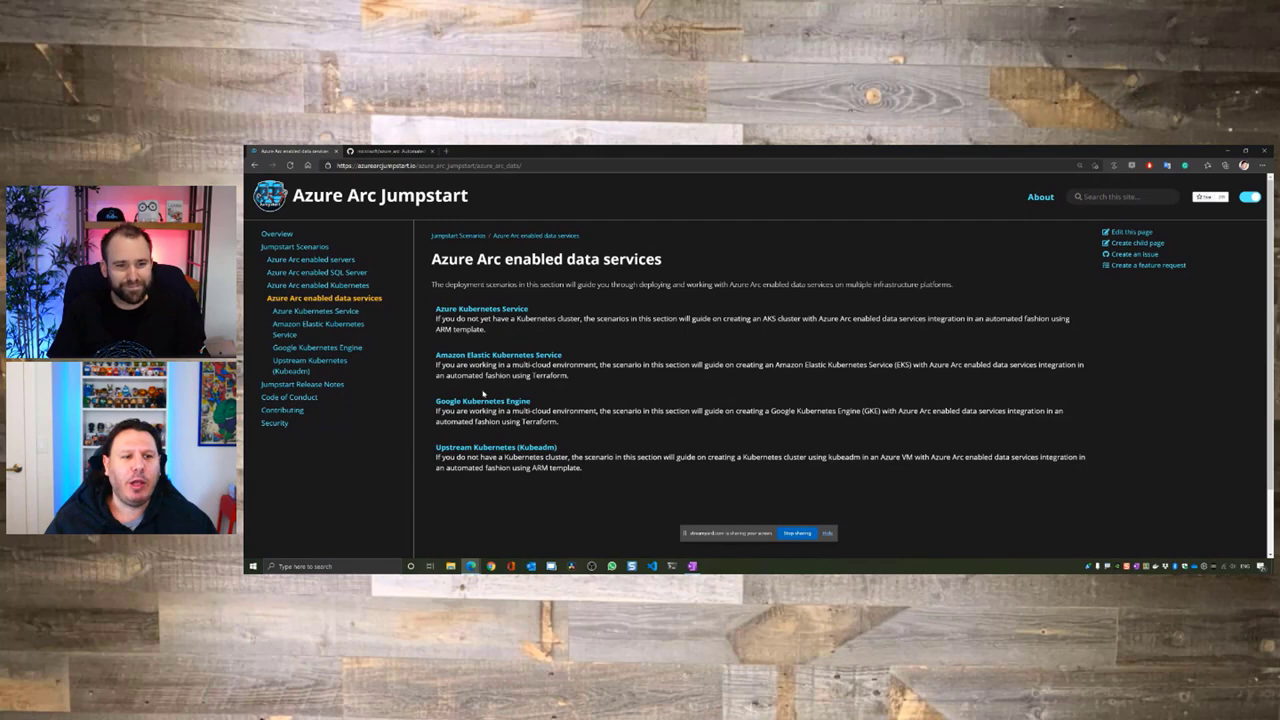
{"action": "left_click", "coordinate": [482, 401]}
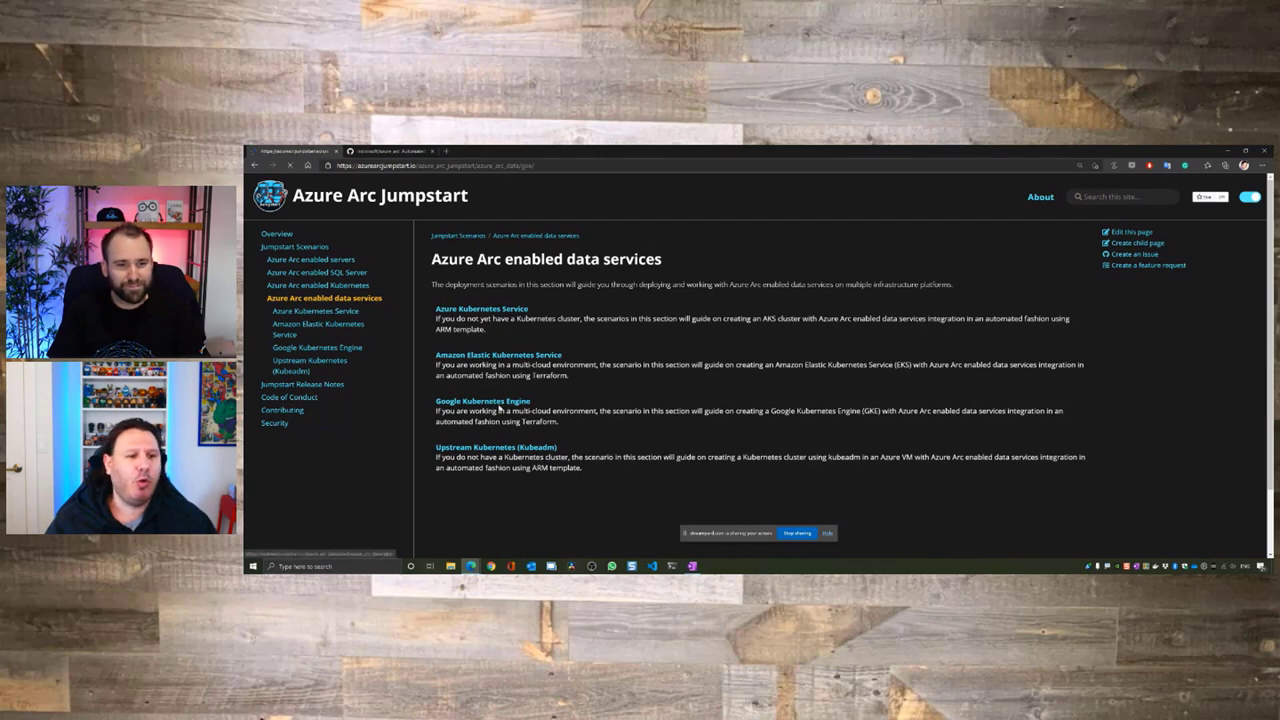
{"action": "left_click", "coordinate": [483, 401]}
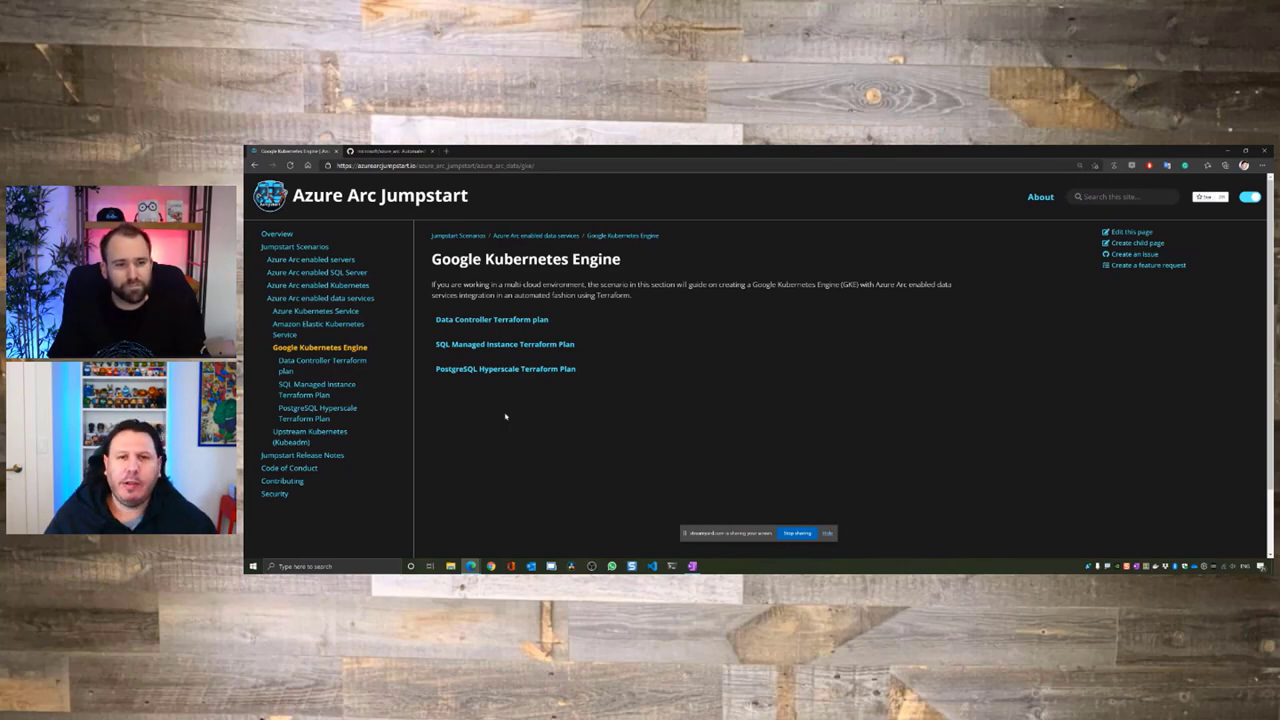
Open Azure Arc enabled Kubernetes and scroll to Unified Operations Use Cases (AKS, GKE, Kind, MicroK8s).
{"action": "left_click", "coordinate": [321, 285]}
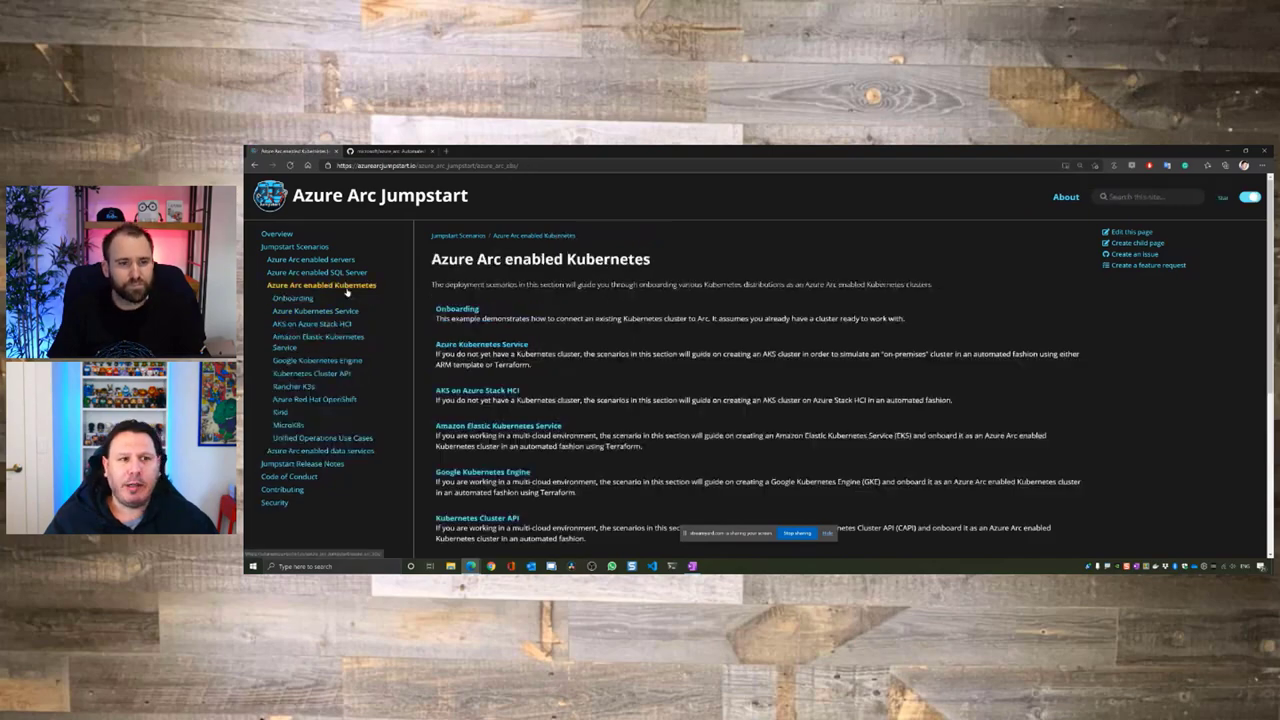
{"action": "scroll", "scroll_direction": "down", "scroll_amount": 3}
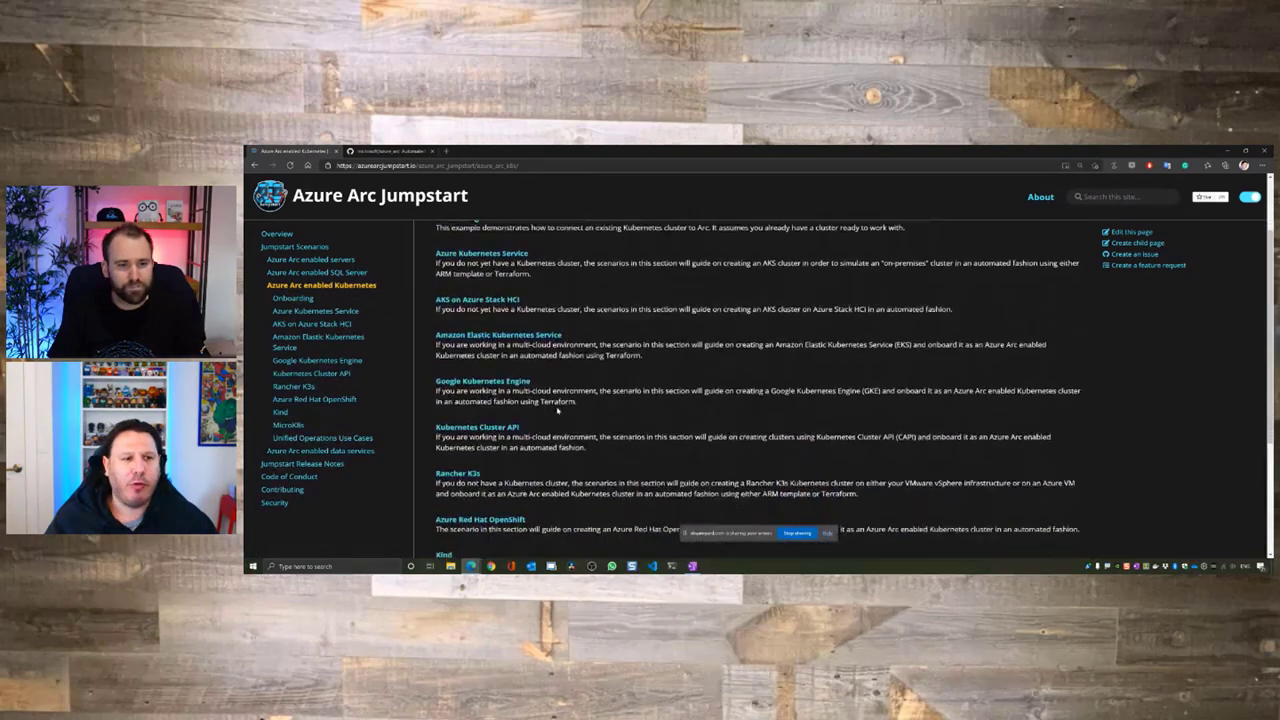
{"action": "scroll", "scroll_direction": "down", "scroll_amount": 3}
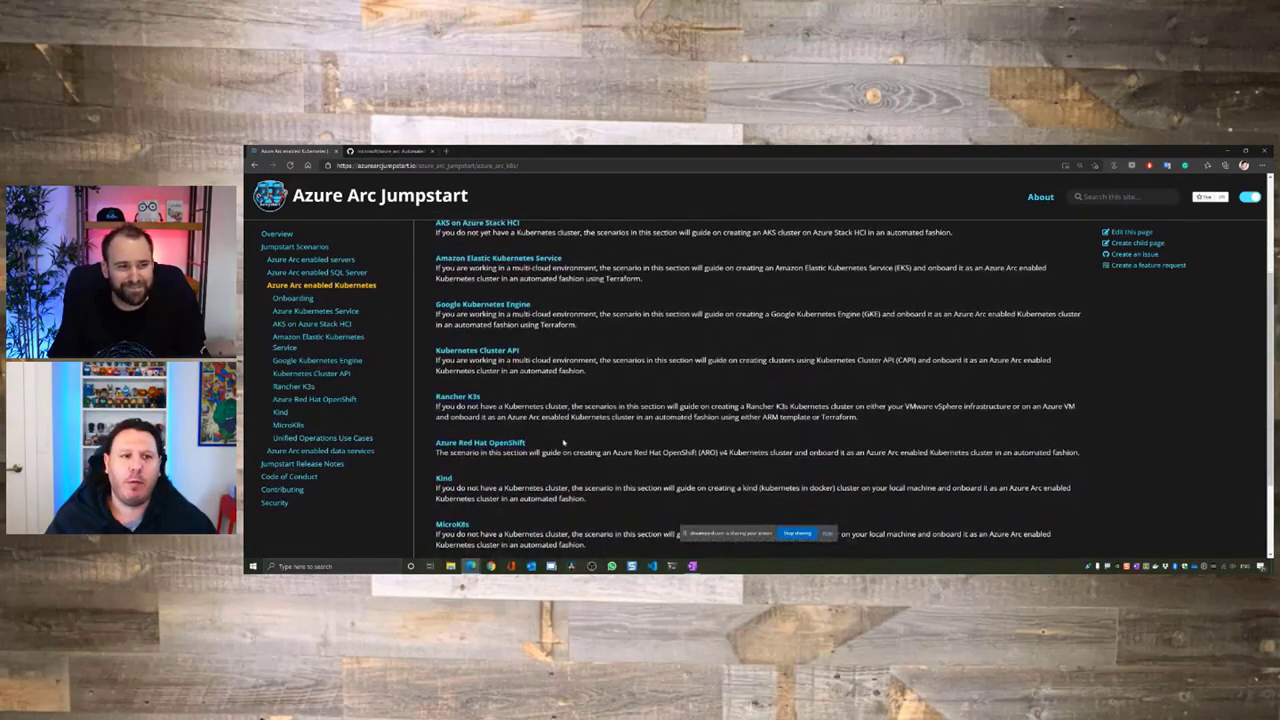
{"action": "scroll", "scroll_direction": "down", "scroll_amount": 3}
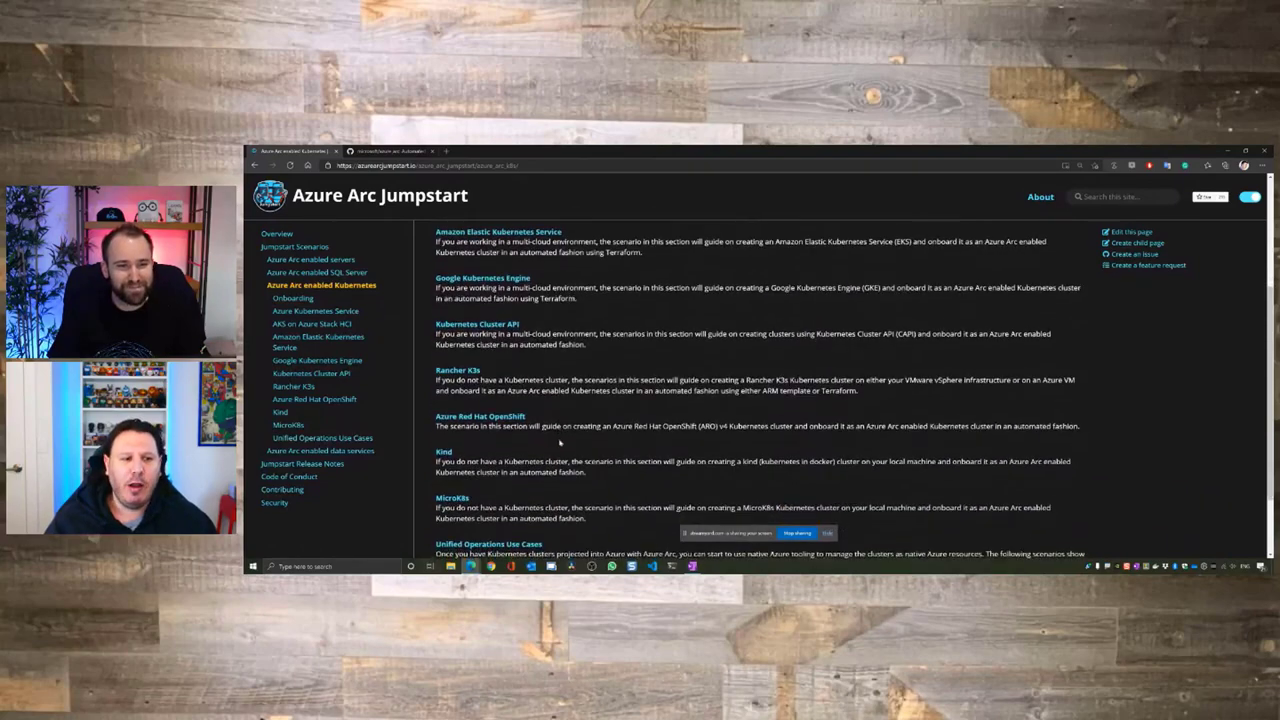
{"action": "scroll", "scroll_direction": "down", "scroll_amount": 3}
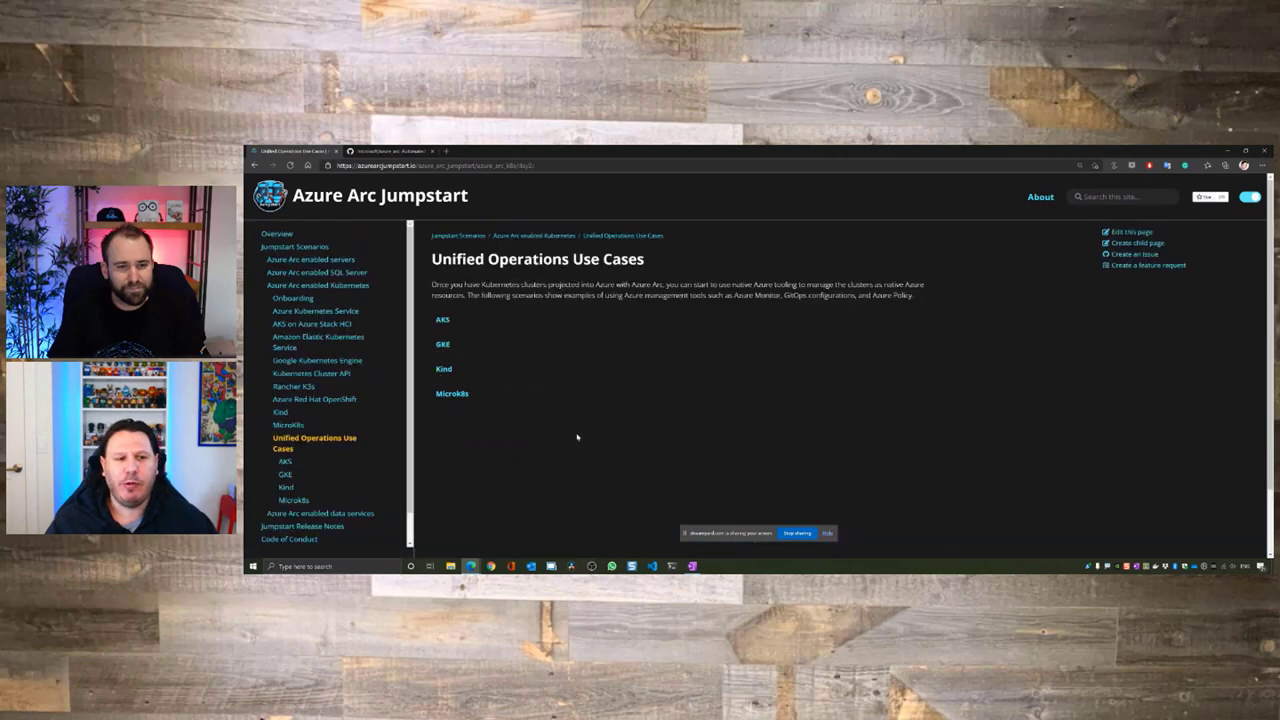
{"action": "left_click", "coordinate": [443, 344]}
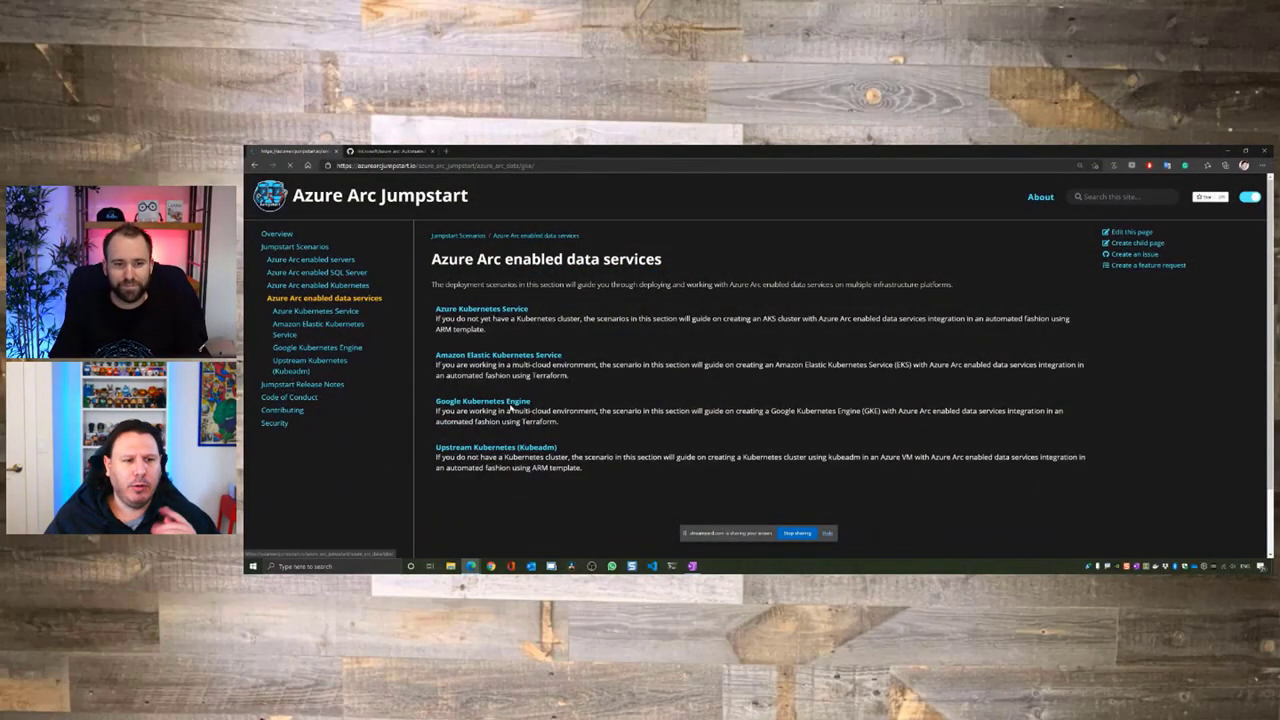
Open the GKE SQL Managed Instance Terraform Plan and scroll through prerequisites to the Kubernetes Engine API step.
{"action": "left_click", "coordinate": [483, 401]}
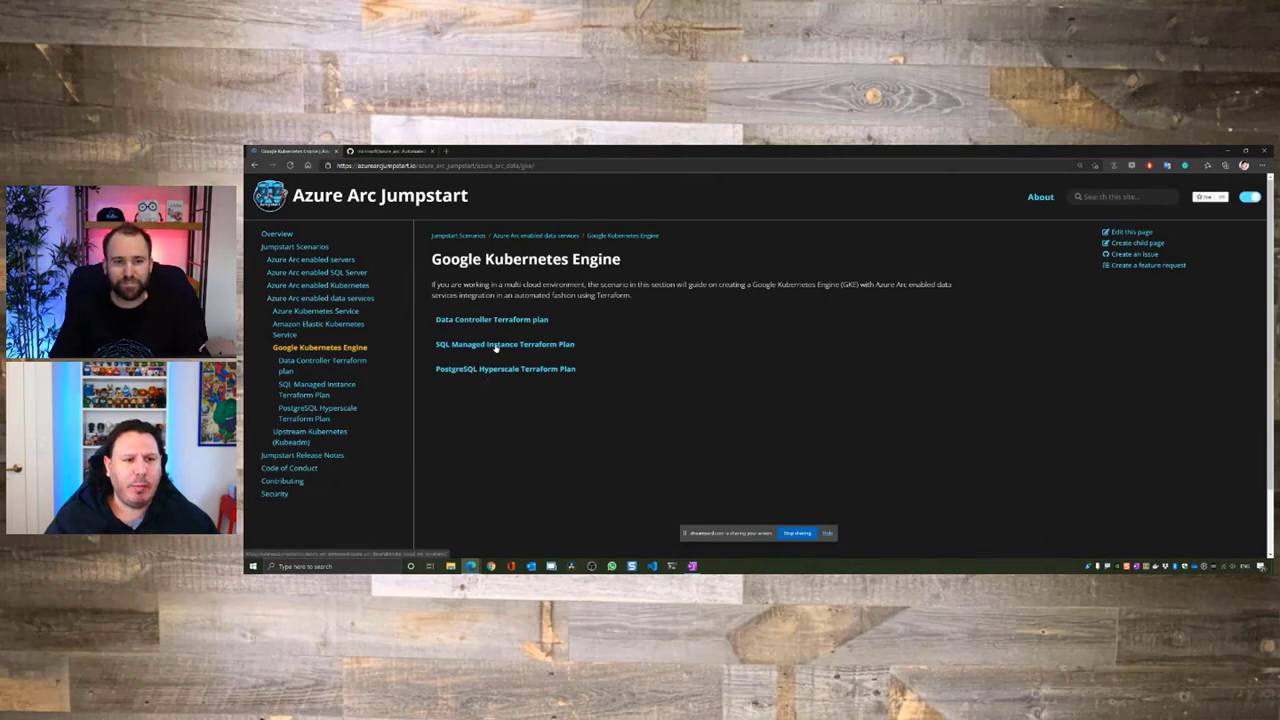
{"action": "left_click", "coordinate": [504, 344]}
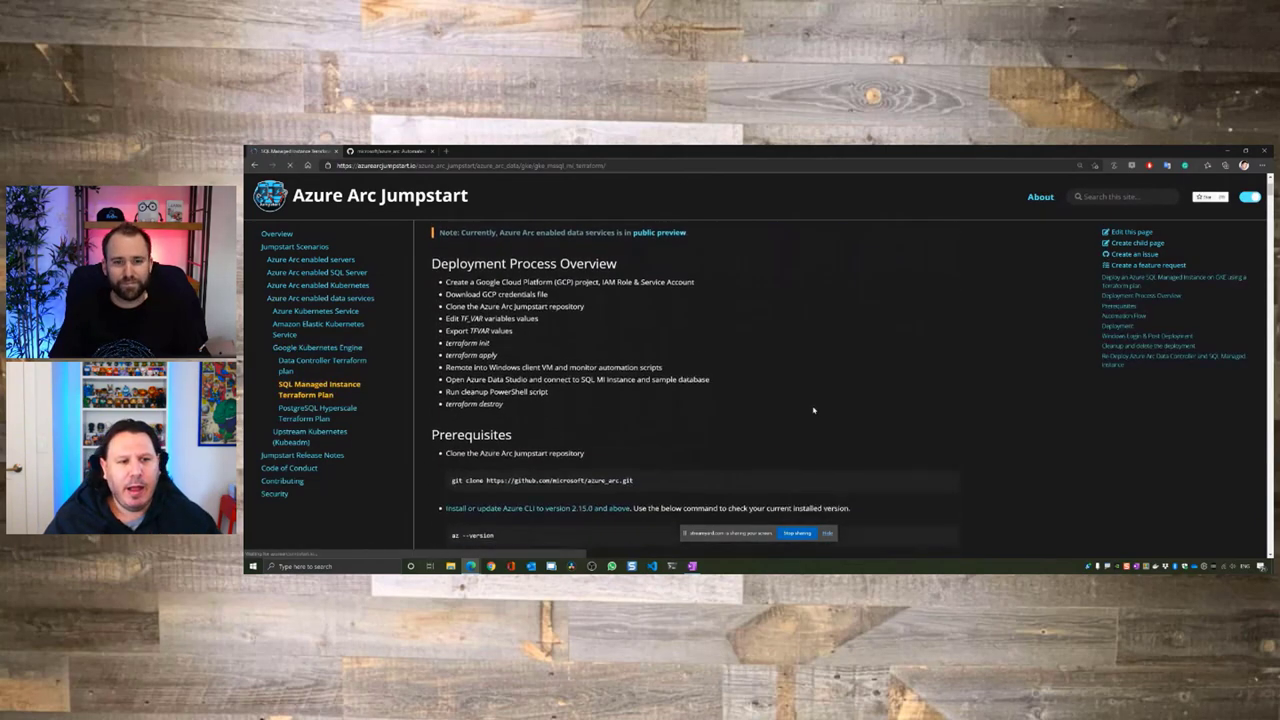
{"action": "scroll", "scroll_direction": "down", "scroll_amount": 3}
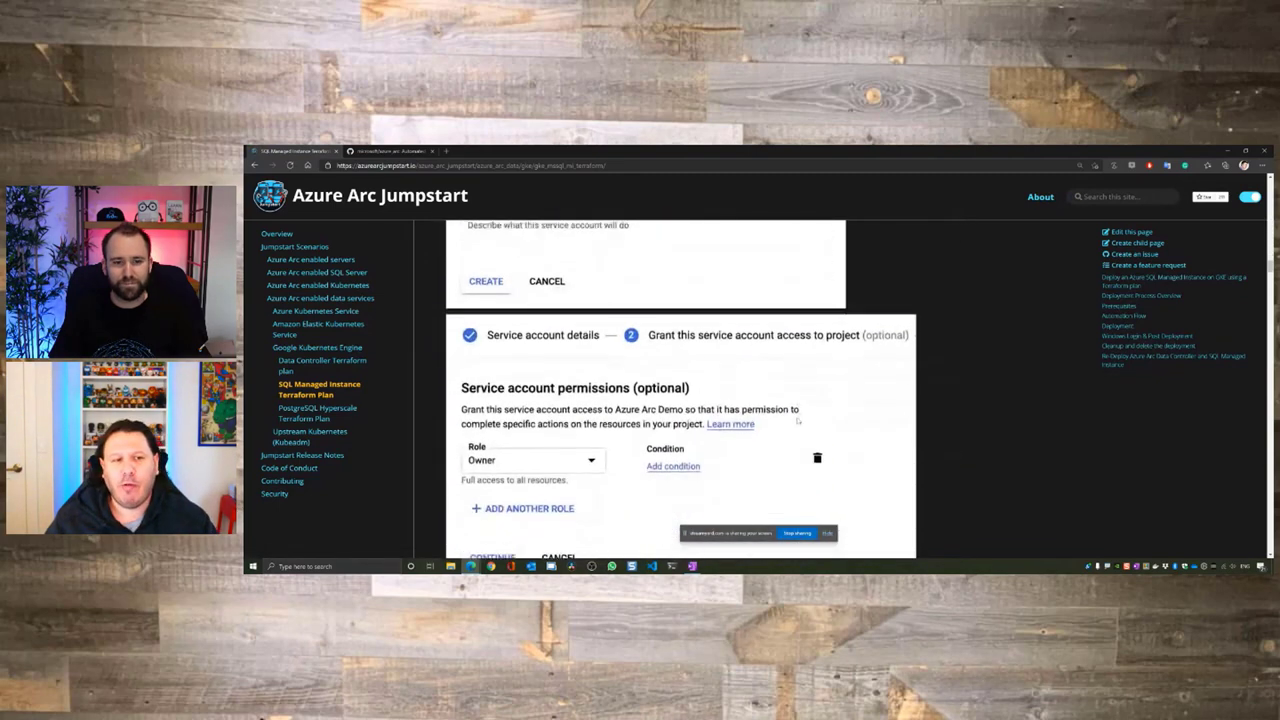
{"action": "left_click", "coordinate": [492, 556]}
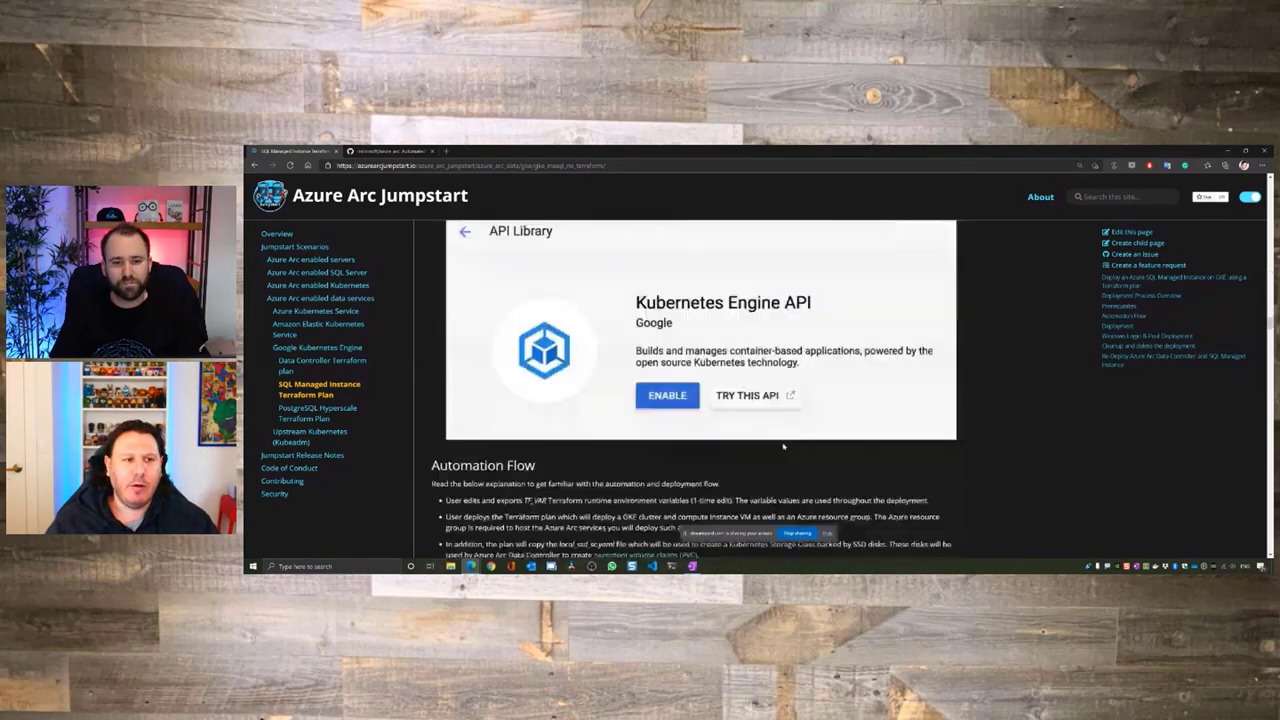
Scroll down to show the Automation Flow section and its script executions list.
{"action": "scroll", "scroll_direction": "down", "scroll_amount": 3}
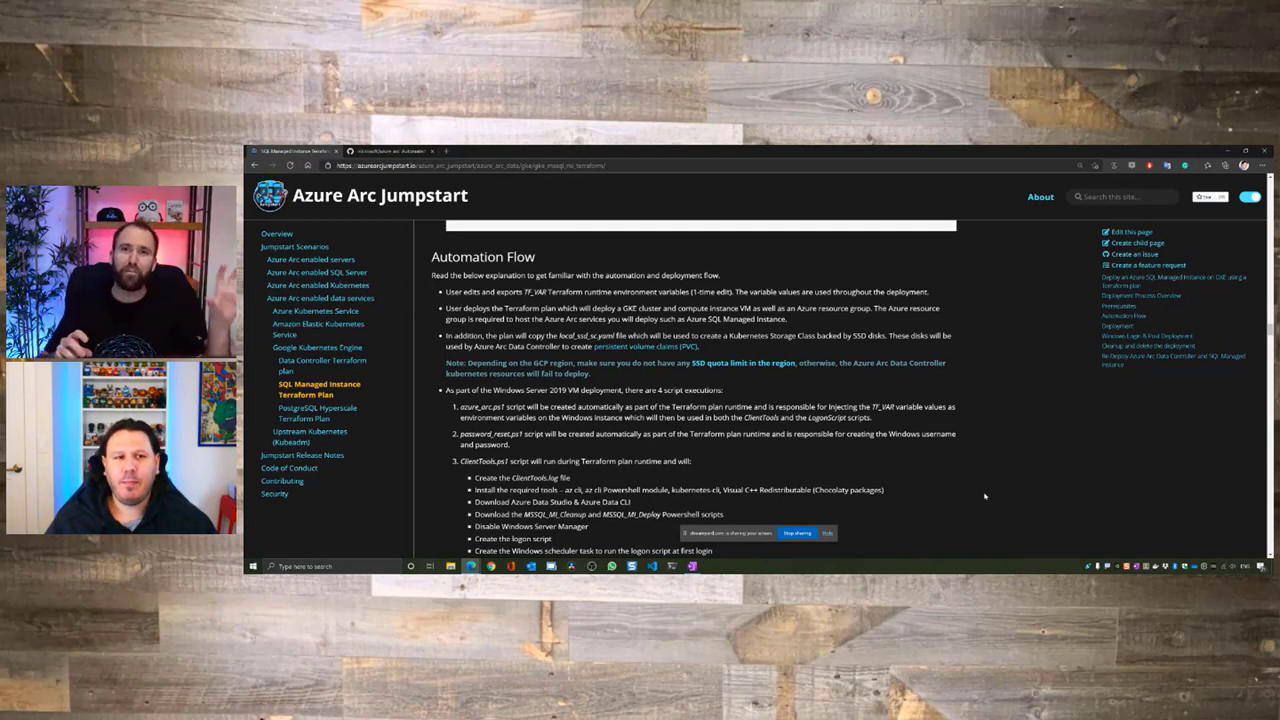
Scroll into the Deployment section to the first-login logon script deploying the Data Controller.
{"action": "scroll", "scroll_direction": "down", "scroll_amount": 3}
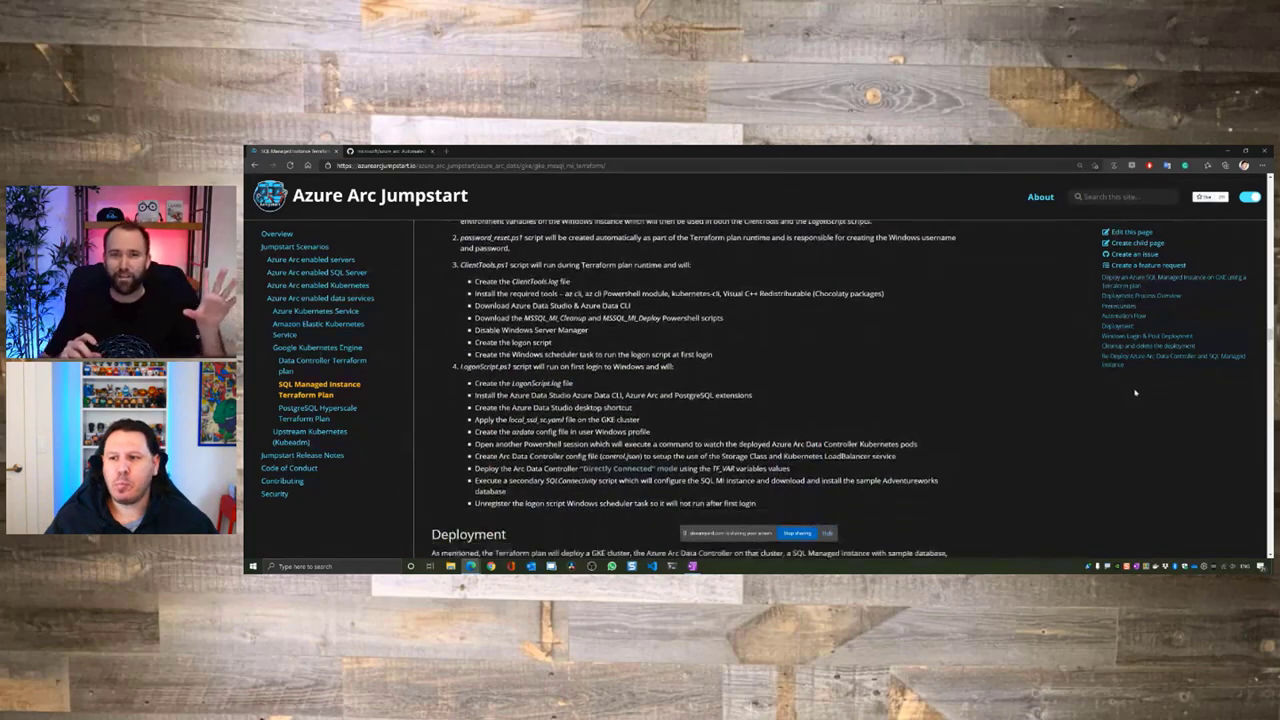
{"action": "scroll", "scroll_direction": "down", "scroll_amount": 3}
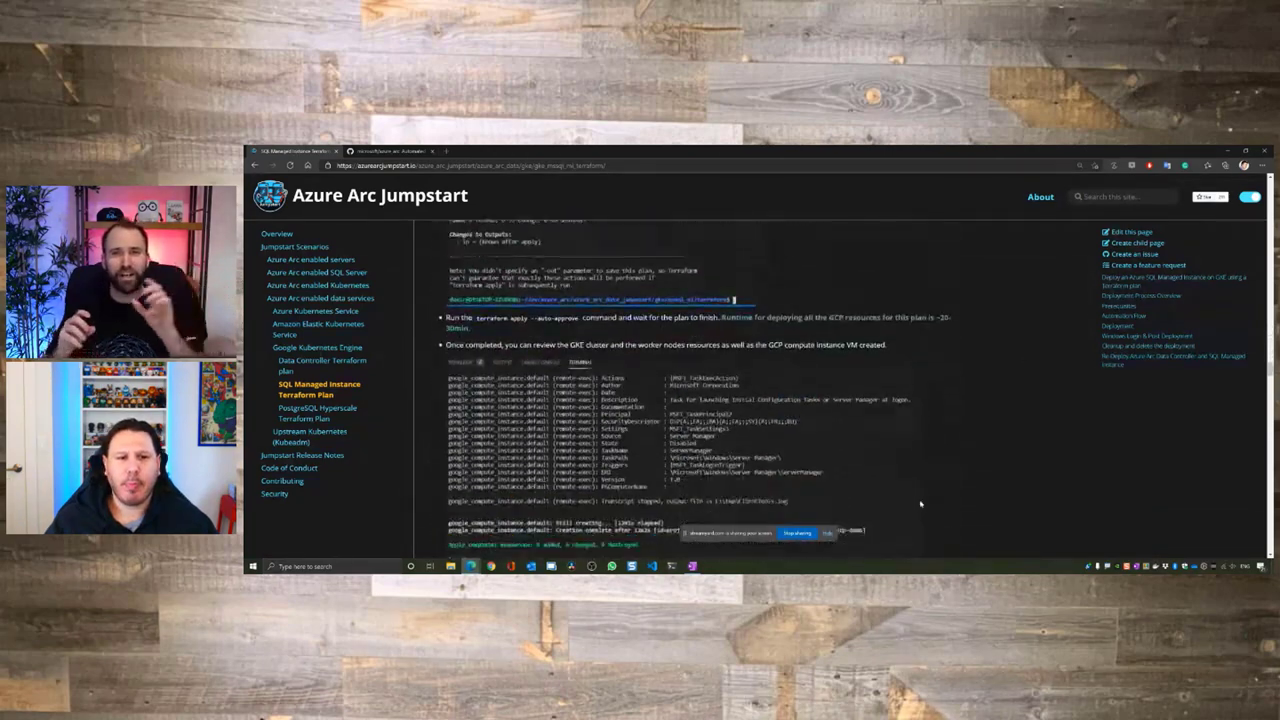
{"action": "scroll", "scroll_direction": "down", "scroll_amount": 3}
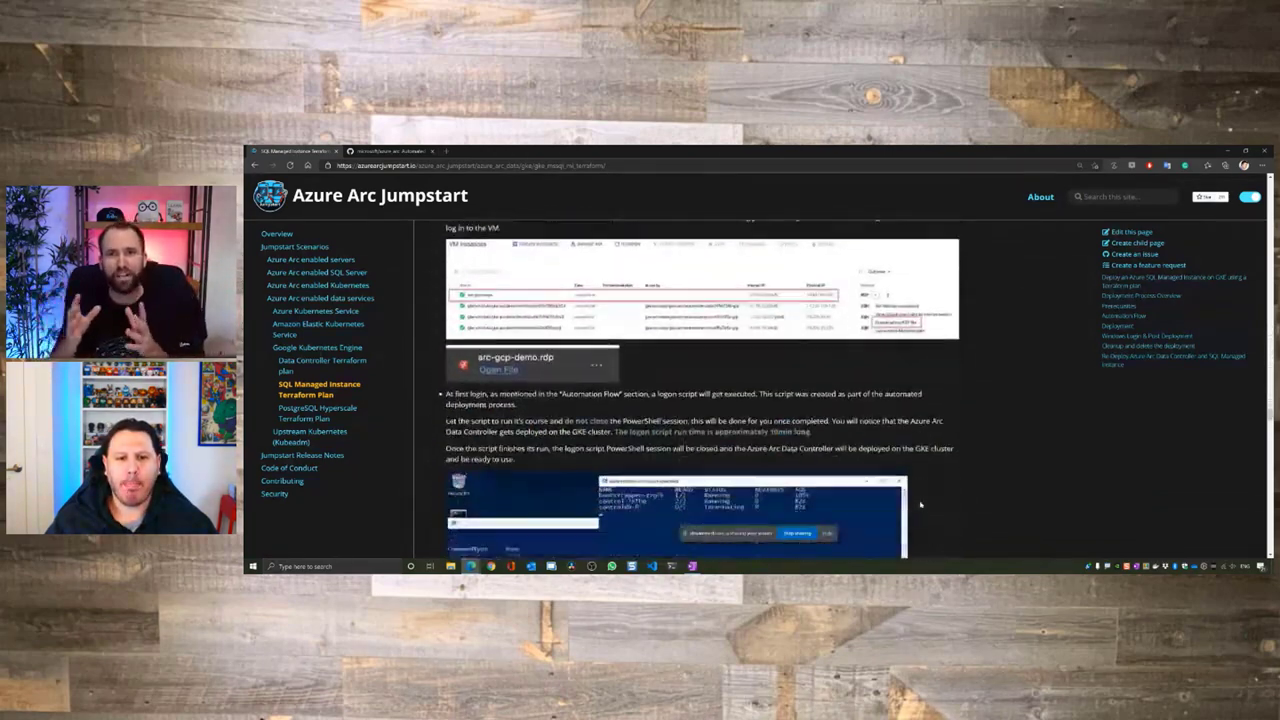
{"action": "scroll", "scroll_direction": "down", "scroll_amount": 3}
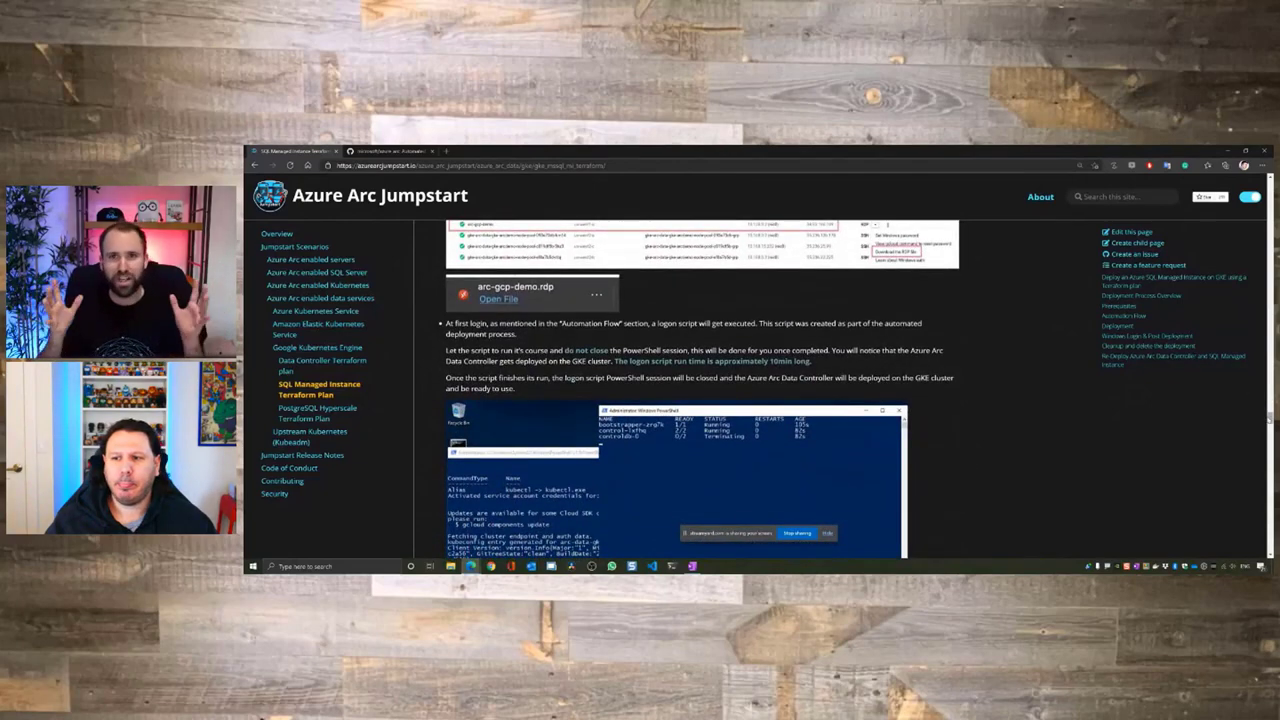